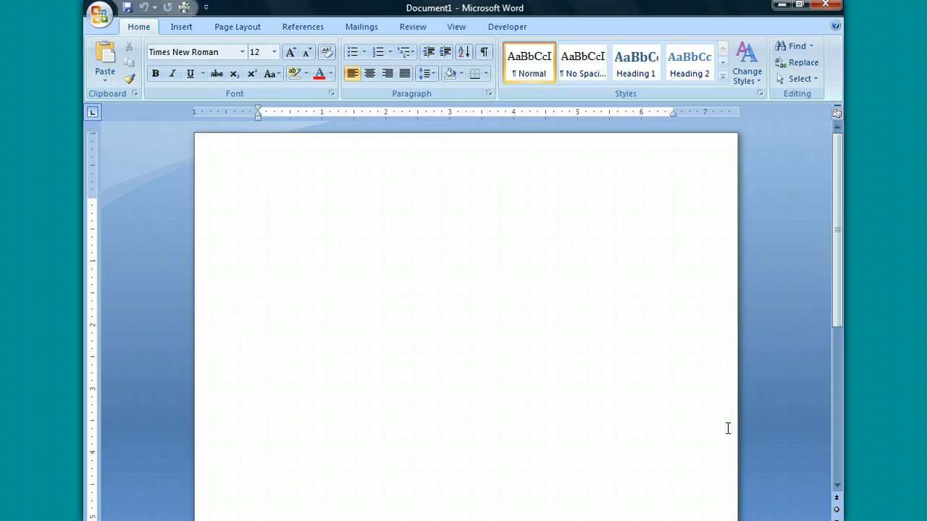
- Reach Word Options through the Office button menu from the blank document
click(258, 202)
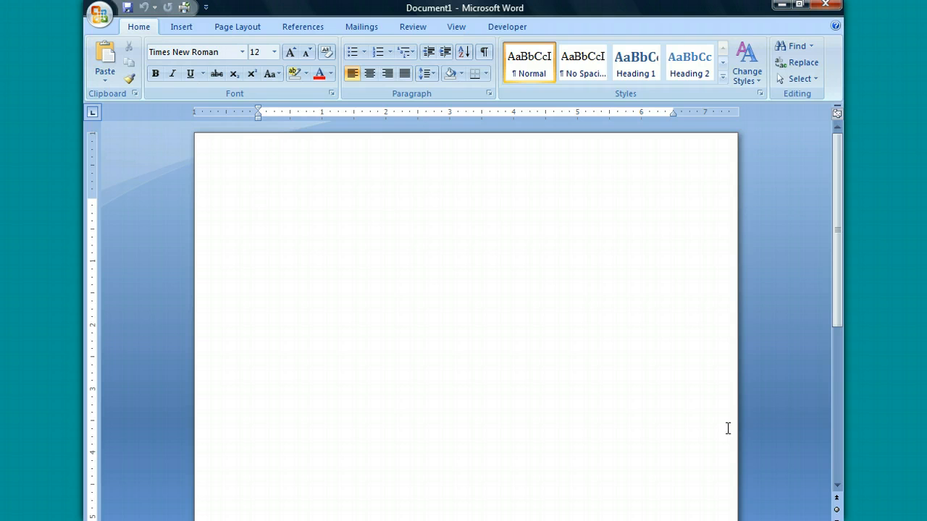
click(257, 202)
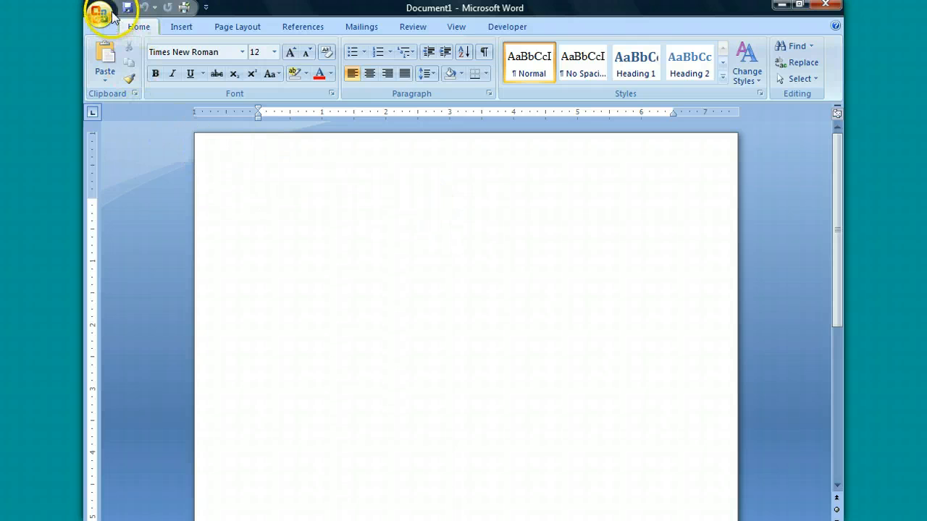
click(100, 15)
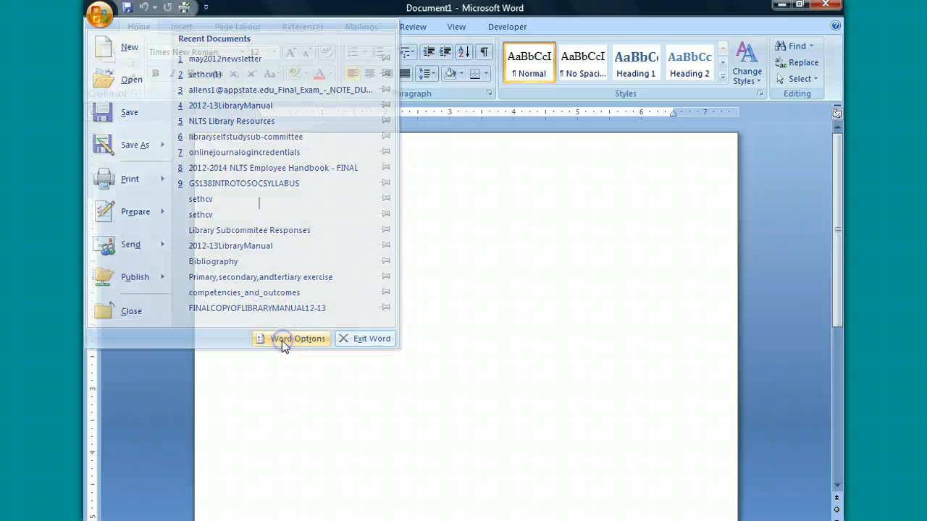
click(298, 339)
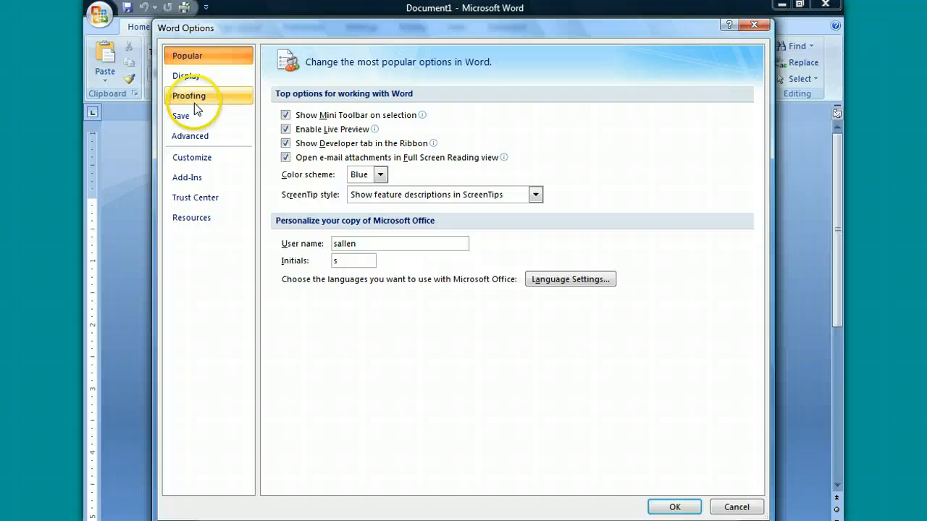
- Switch Word Options to the Proofing category for spelling and grammar correction
click(188, 96)
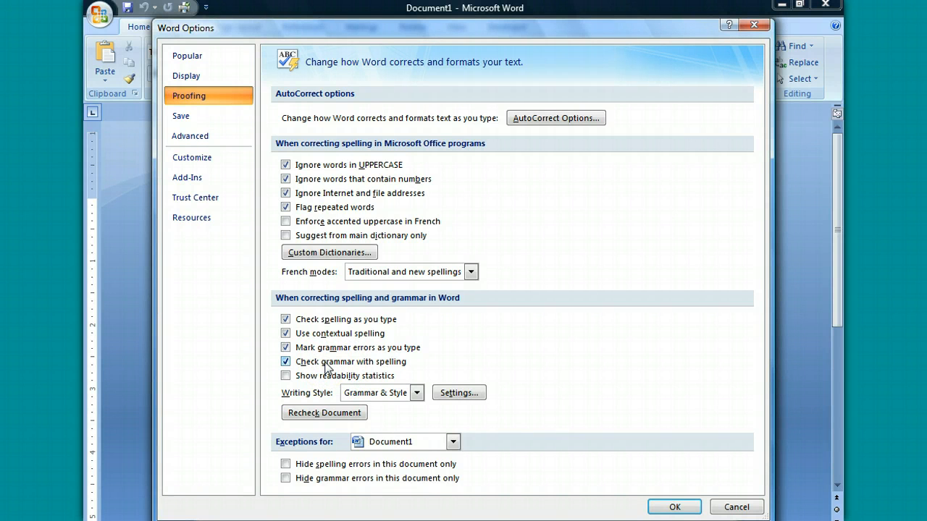
- Set Writing Style to Grammar & Style and confirm with OK, returning to the document
click(417, 393)
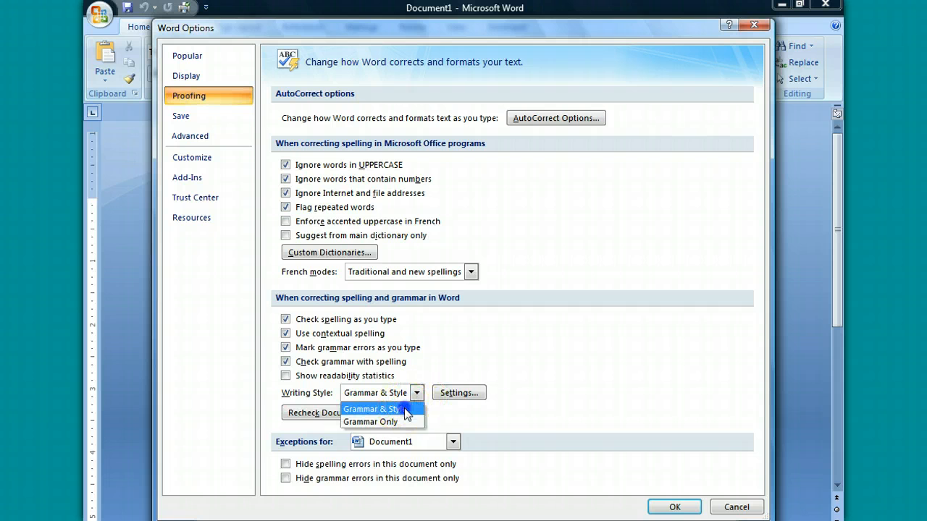
click(373, 408)
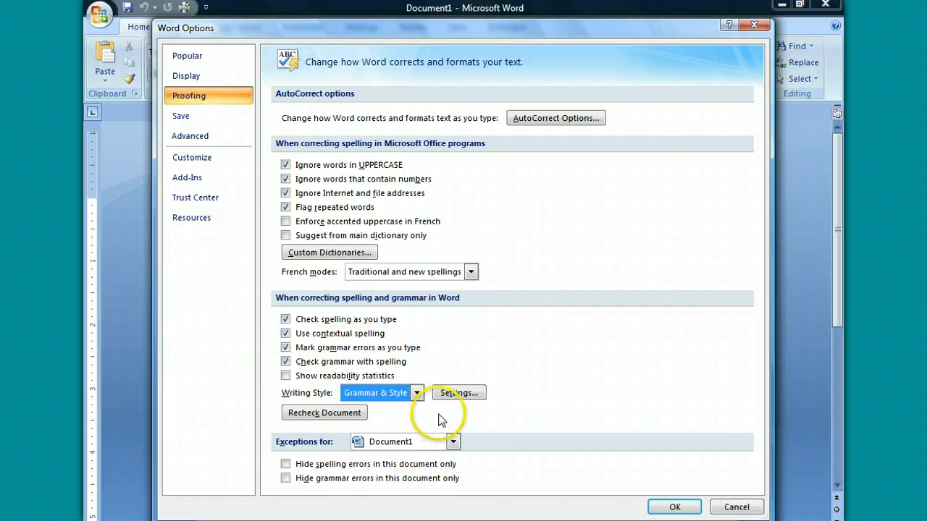
mouse_move(459, 399)
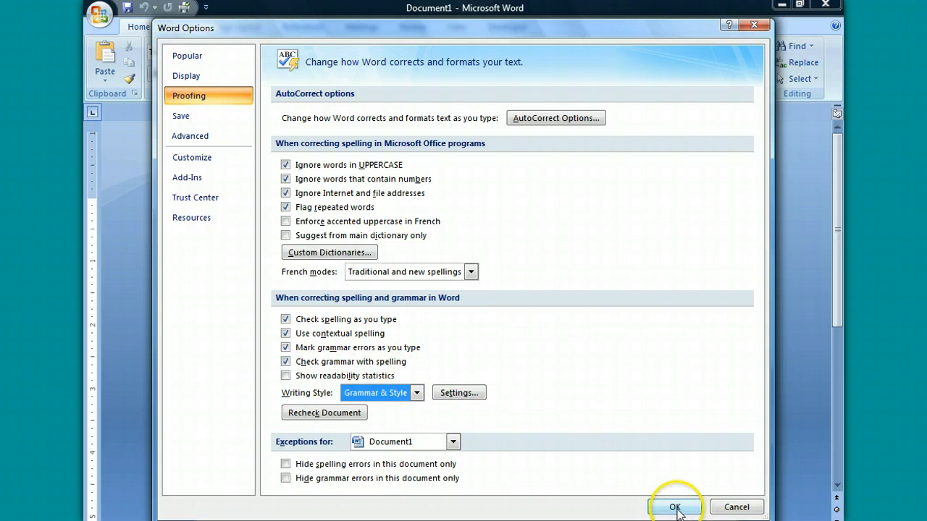
click(675, 506)
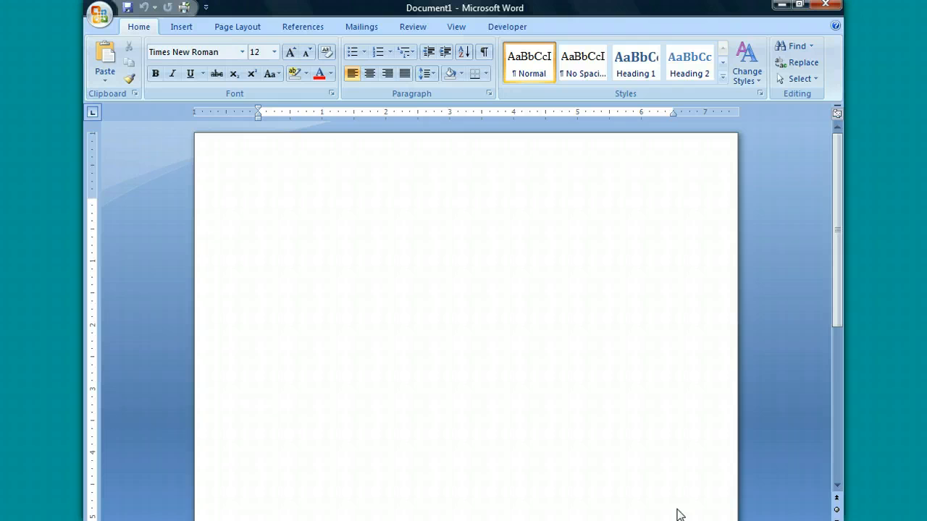